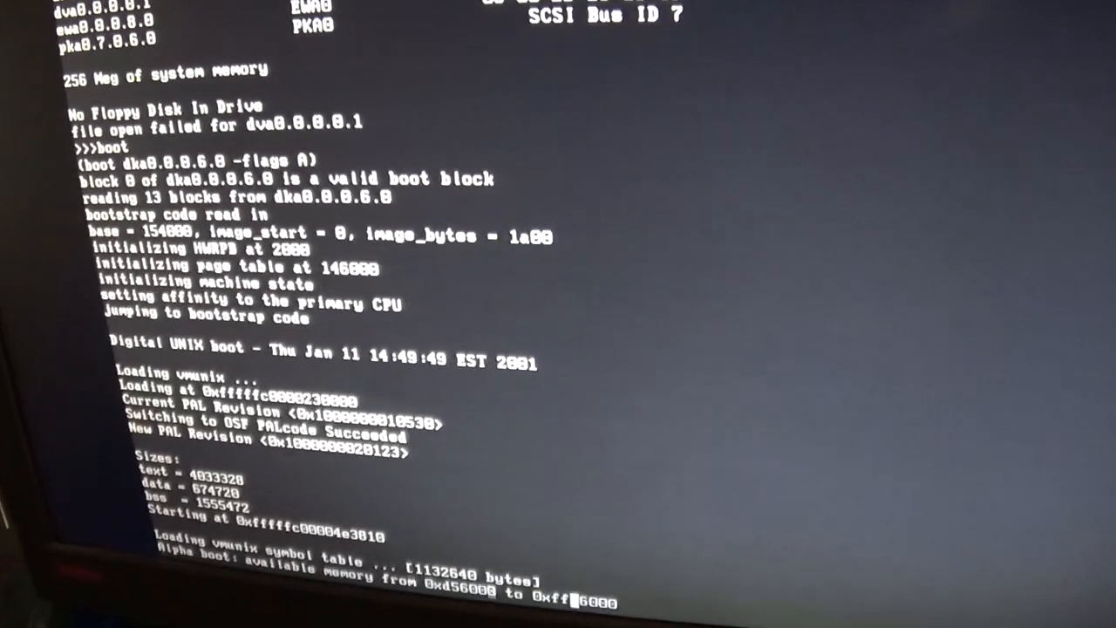
pyautogui.scroll(-3)
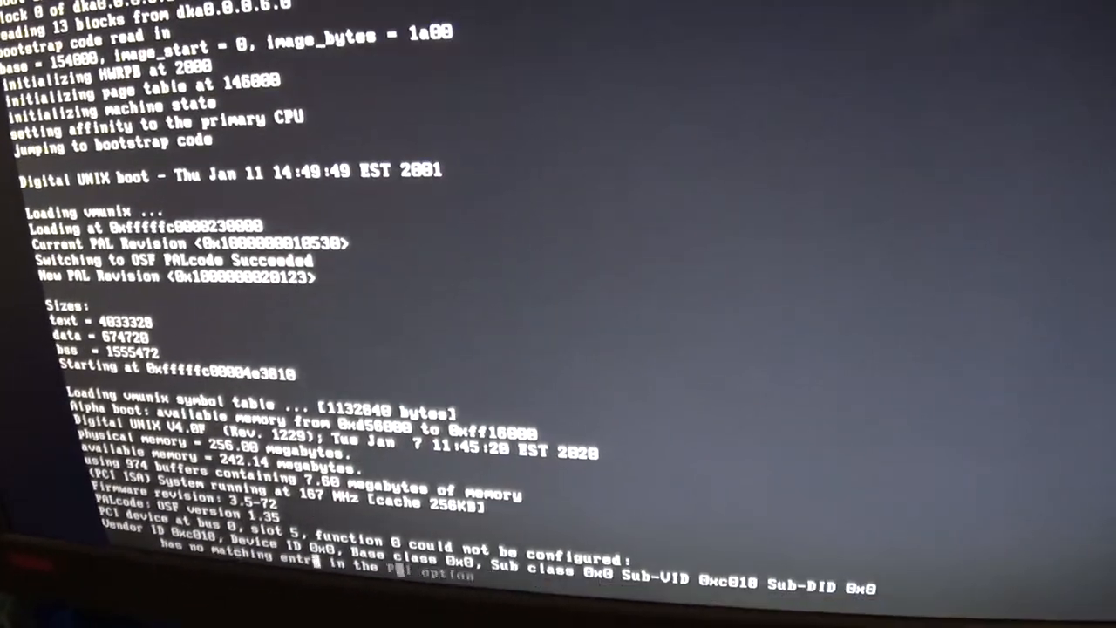
pyautogui.scroll(-3)
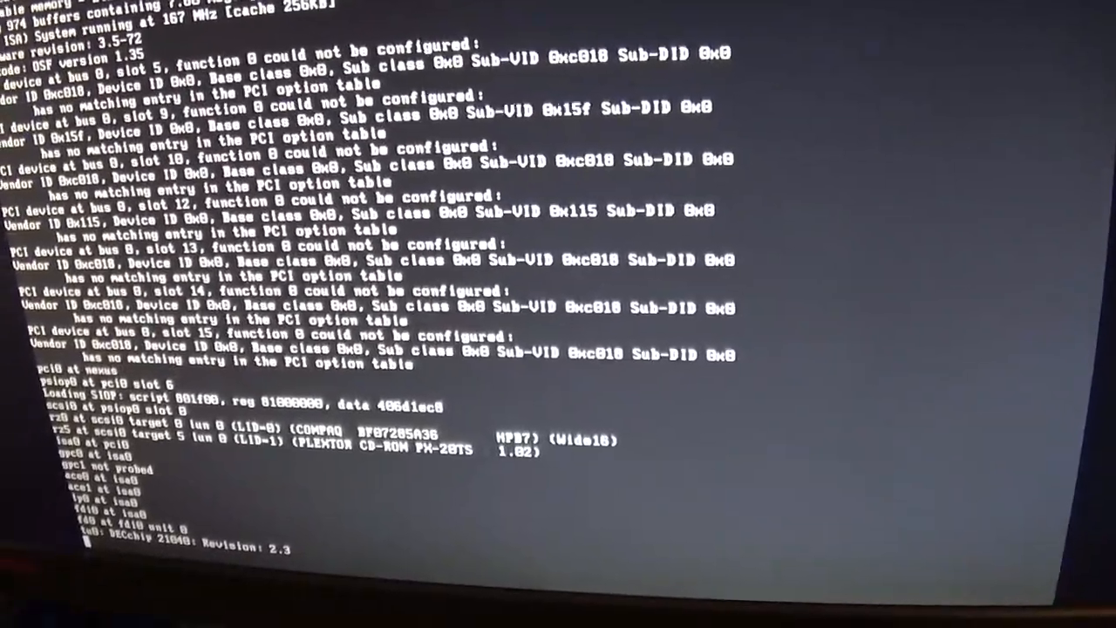
pyautogui.scroll(-3)
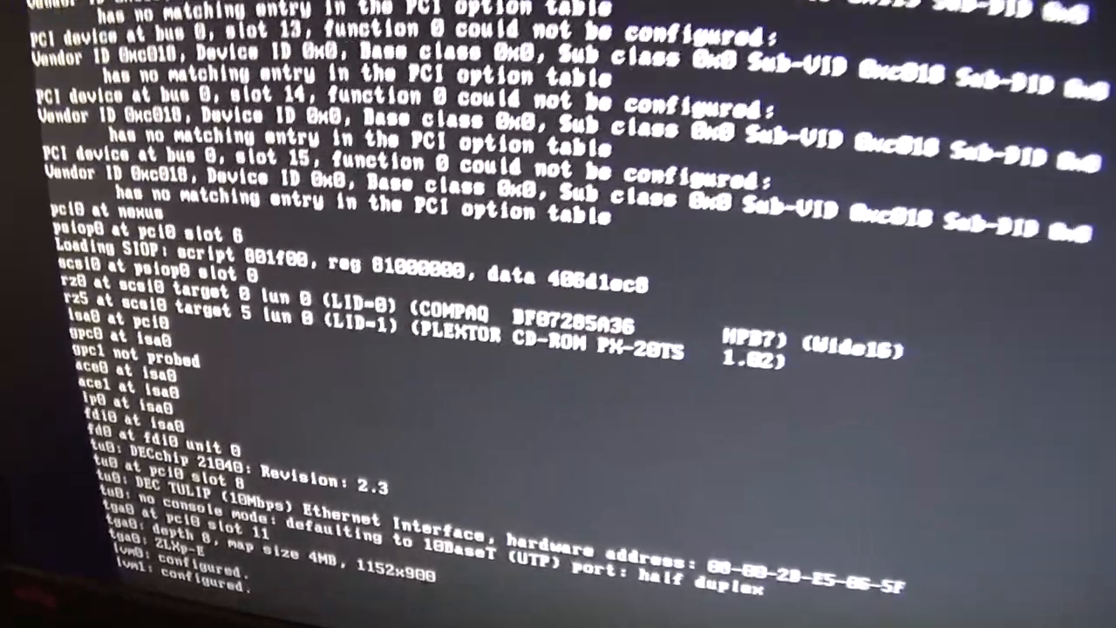
pyautogui.scroll(-3)
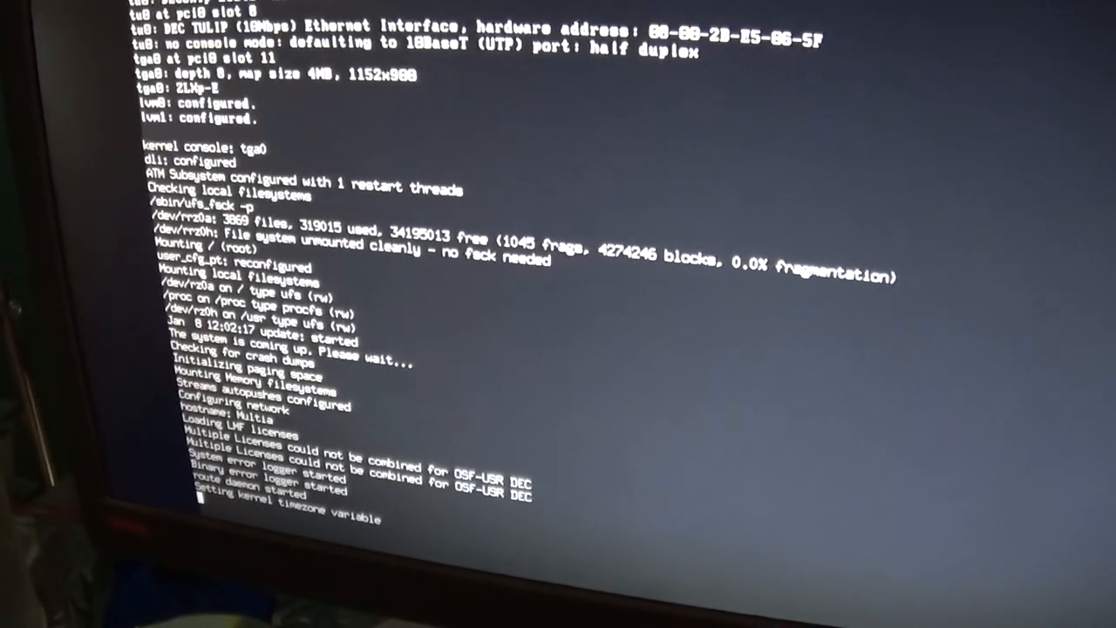
pyautogui.scroll(-3)
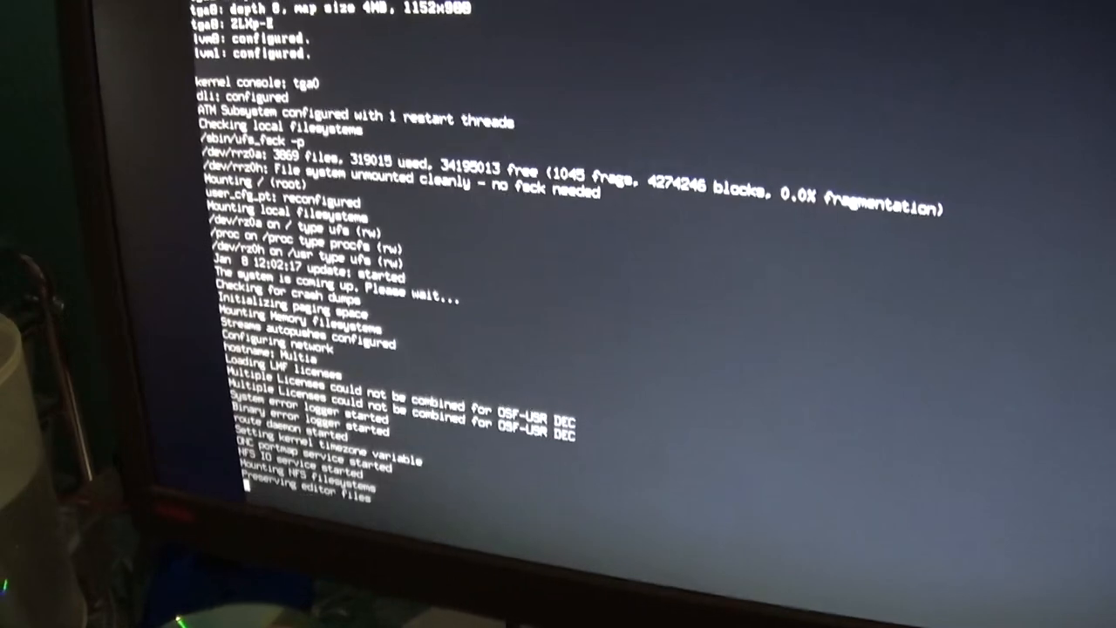